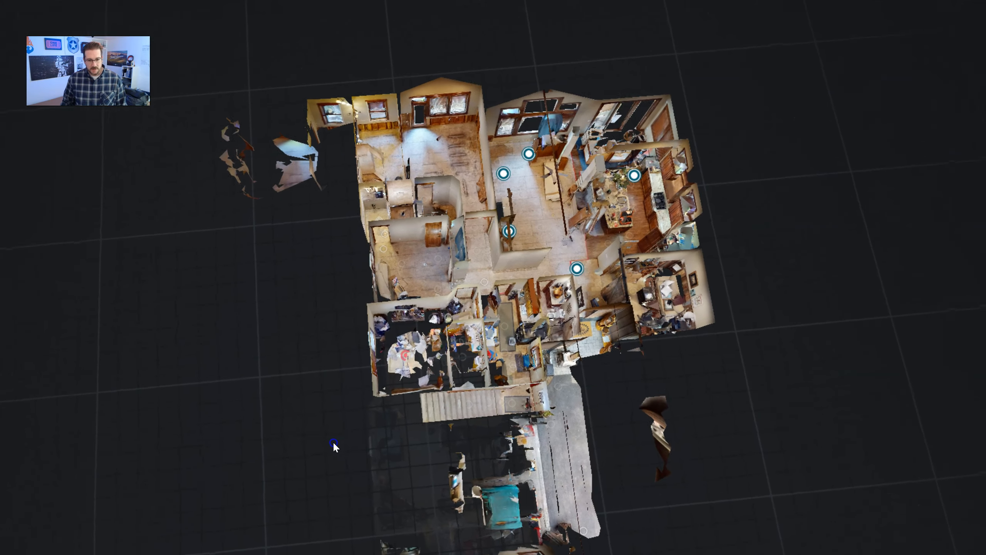
Turn the dollhouse model, then switch Matterport to the flat Floor Plan view.
drag(333, 447, 326, 449)
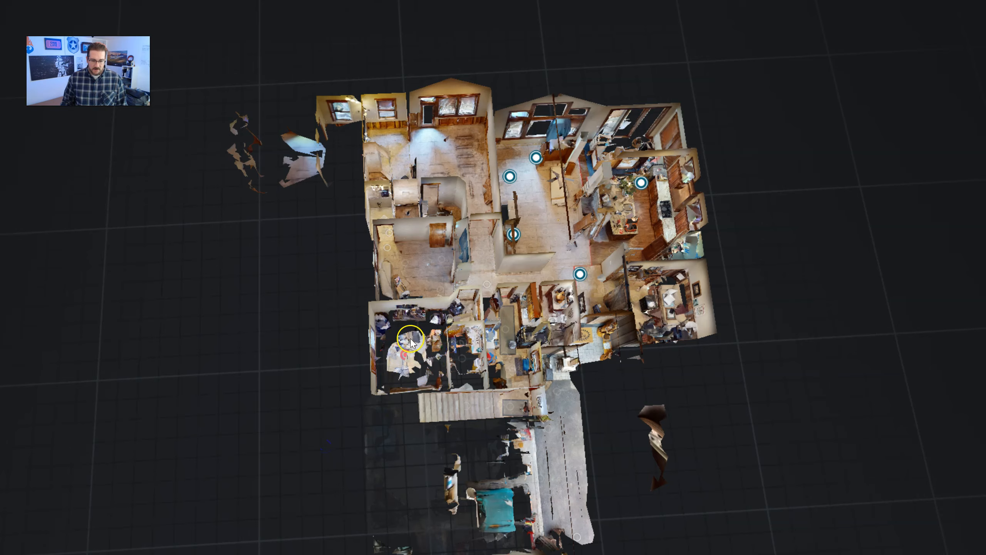
click(407, 338)
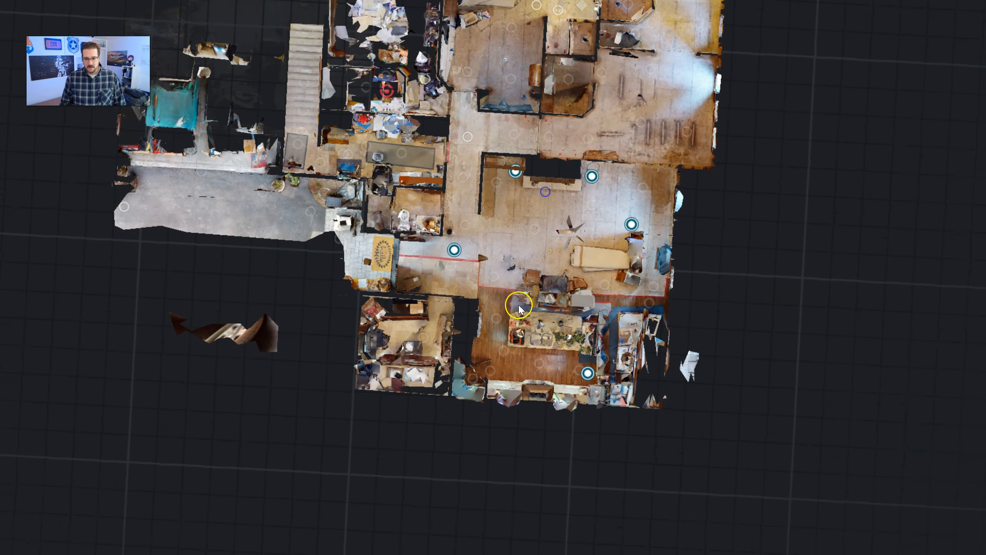
mouse_move(497, 352)
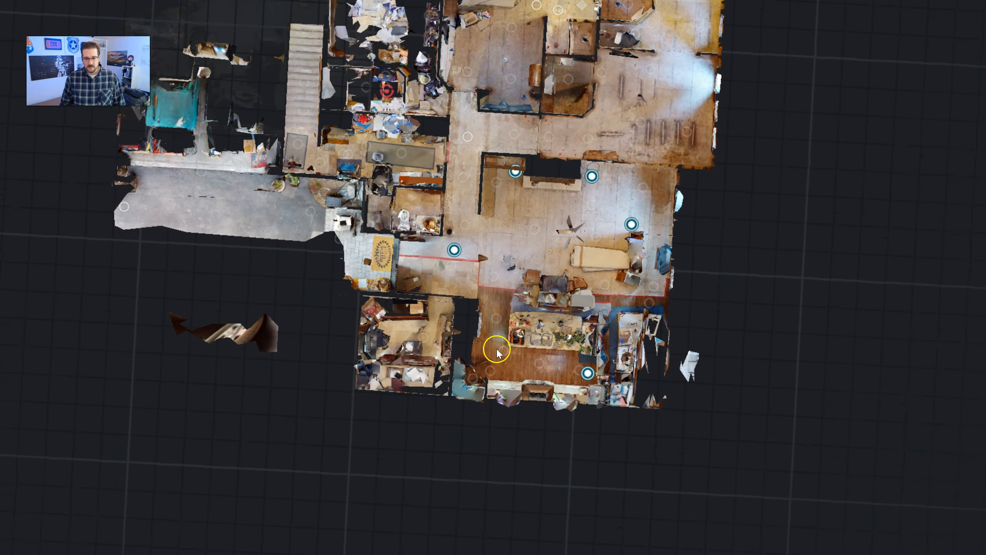
click(496, 352)
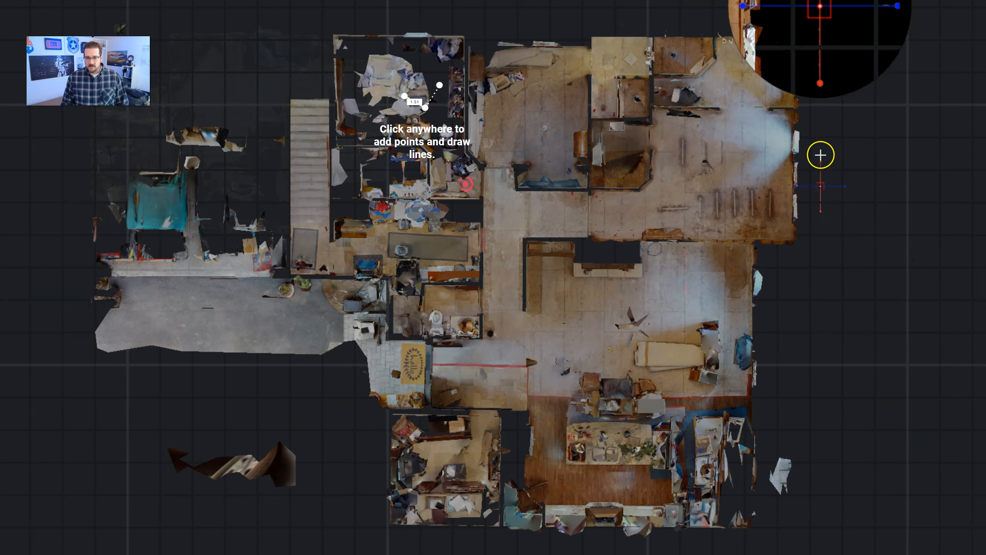
mouse_move(259, 145)
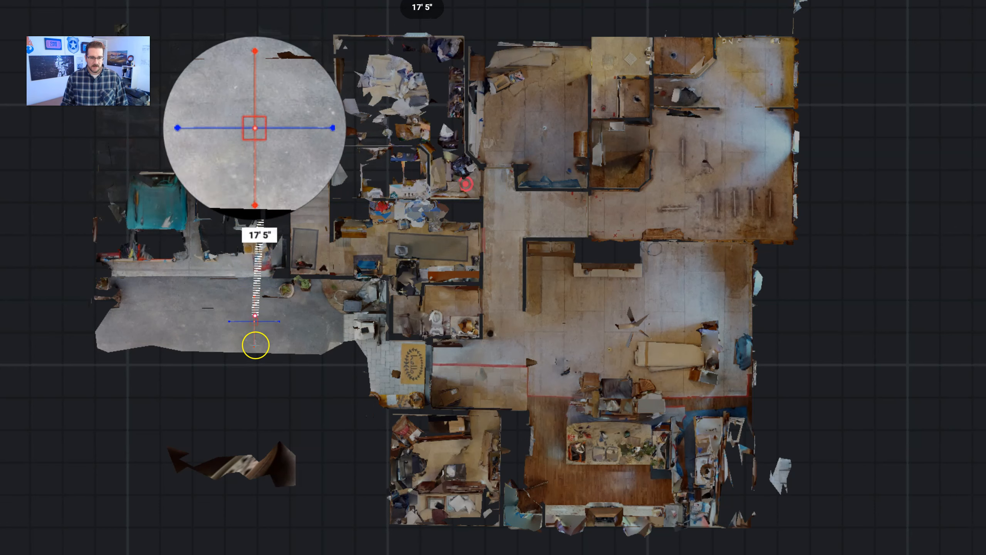
Measure a vertical 20' 0" line down the grey concrete garage area.
drag(255, 344, 295, 308)
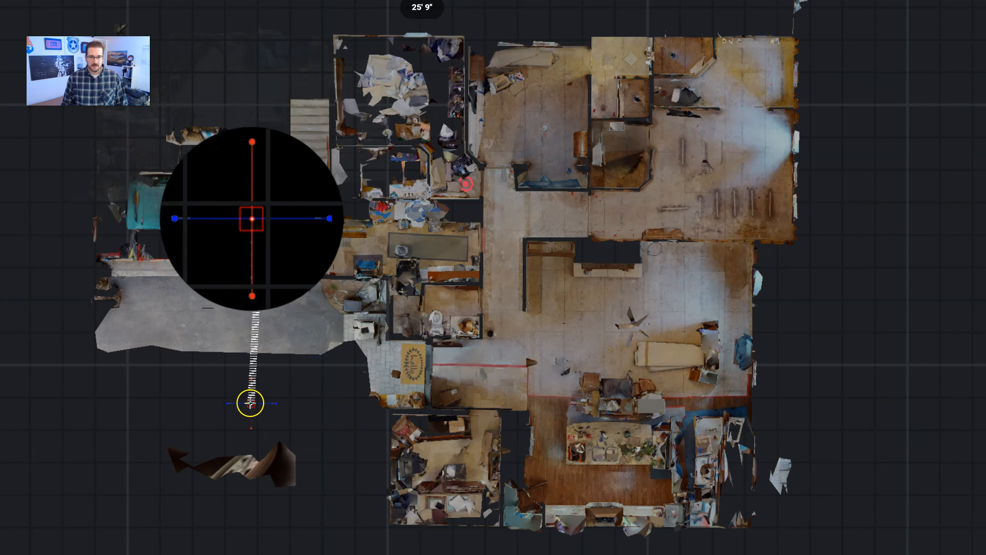
drag(250, 405, 258, 396)
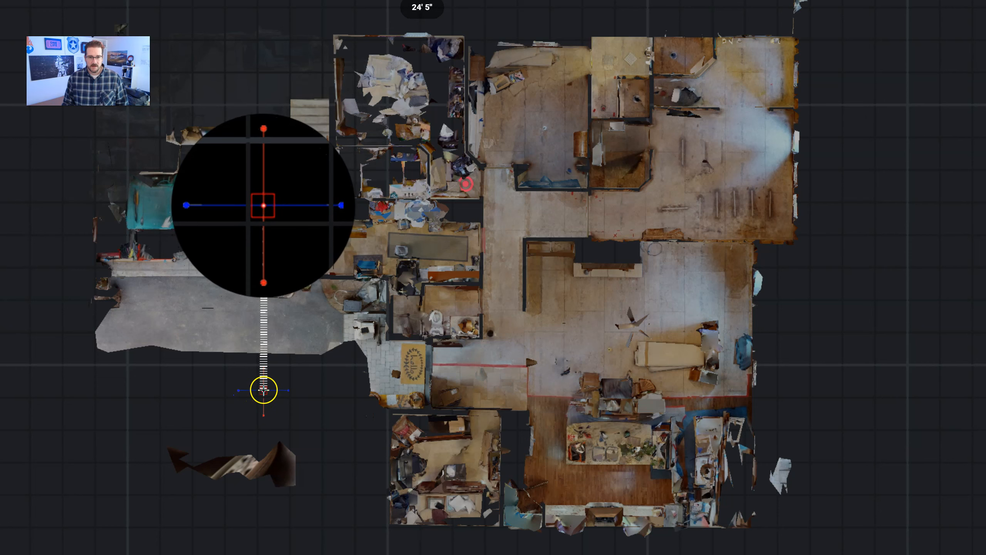
drag(264, 388, 264, 371)
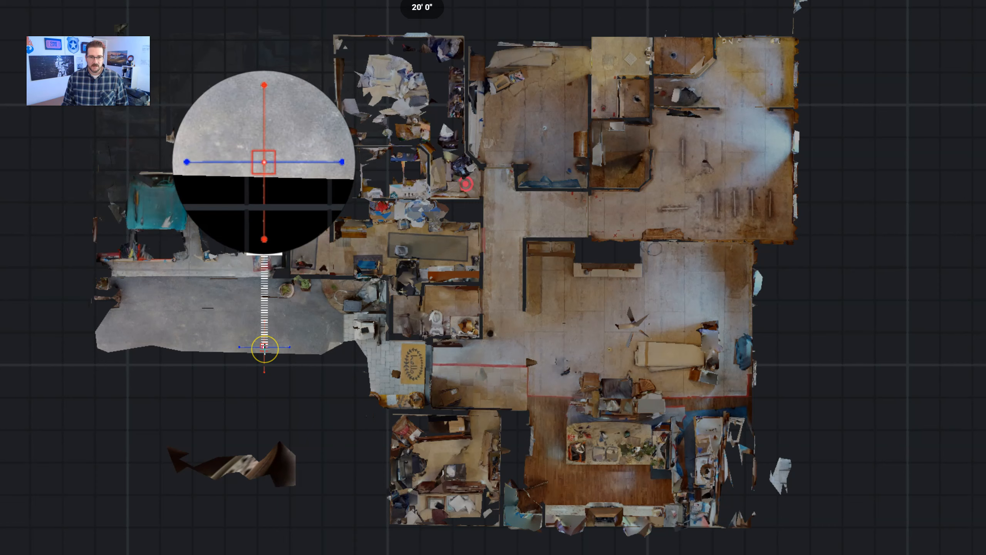
click(264, 348)
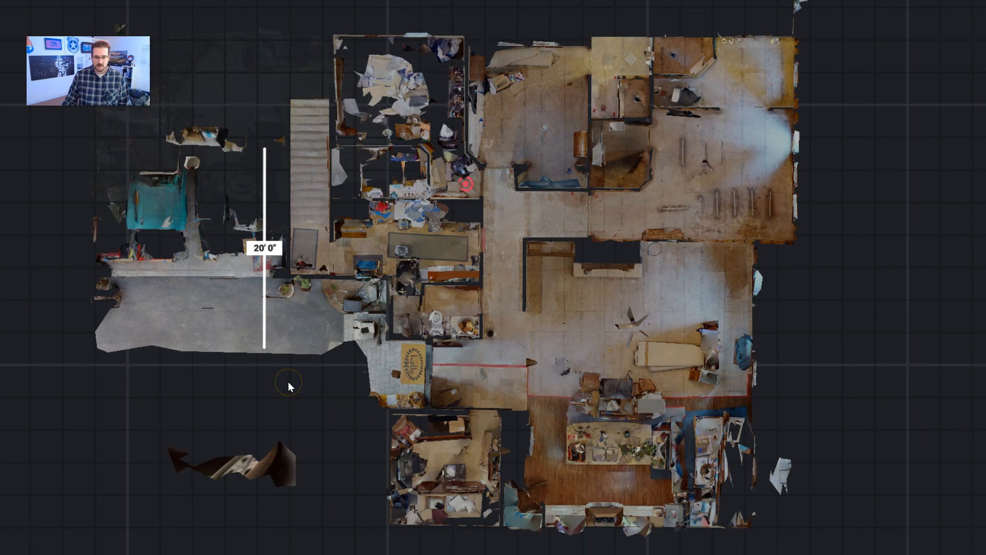
mouse_move(304, 368)
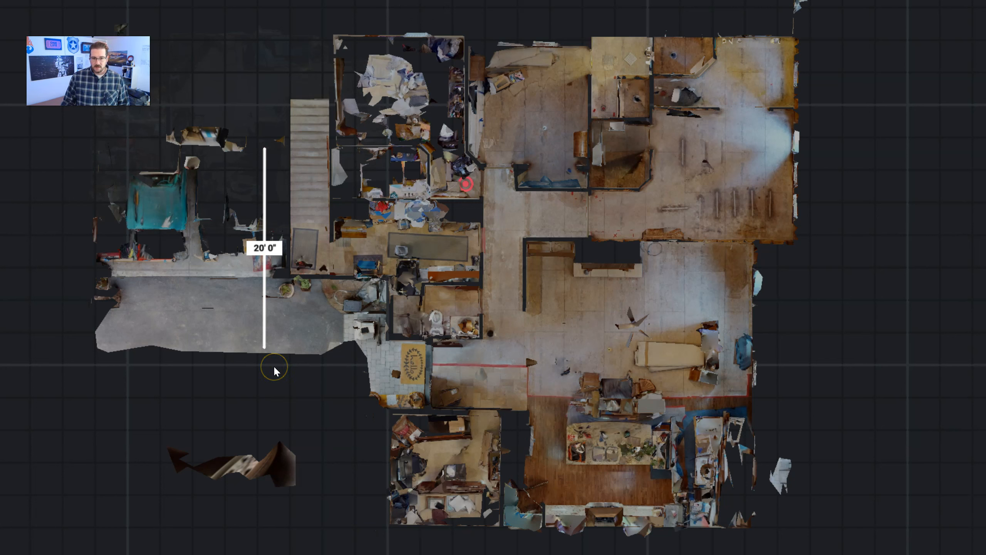
mouse_move(846, 541)
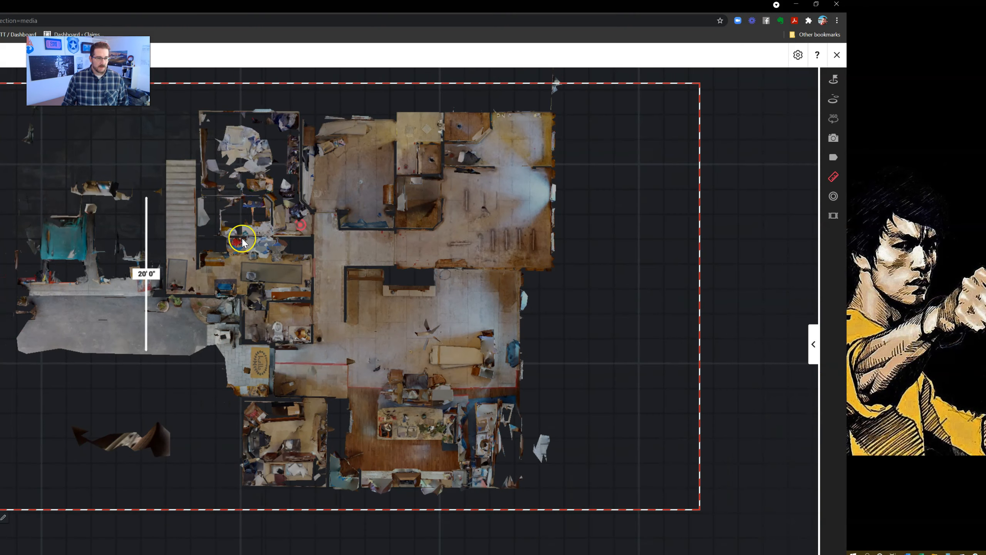
mouse_move(579, 75)
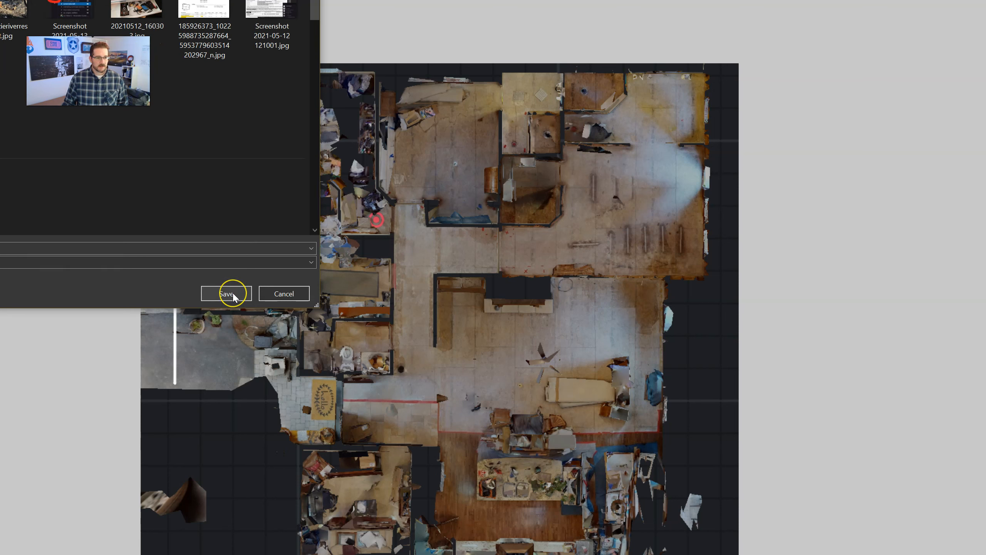
Save the floor-plan screenshot with the 20' line and switch to Xactimate Sketch.
click(225, 294)
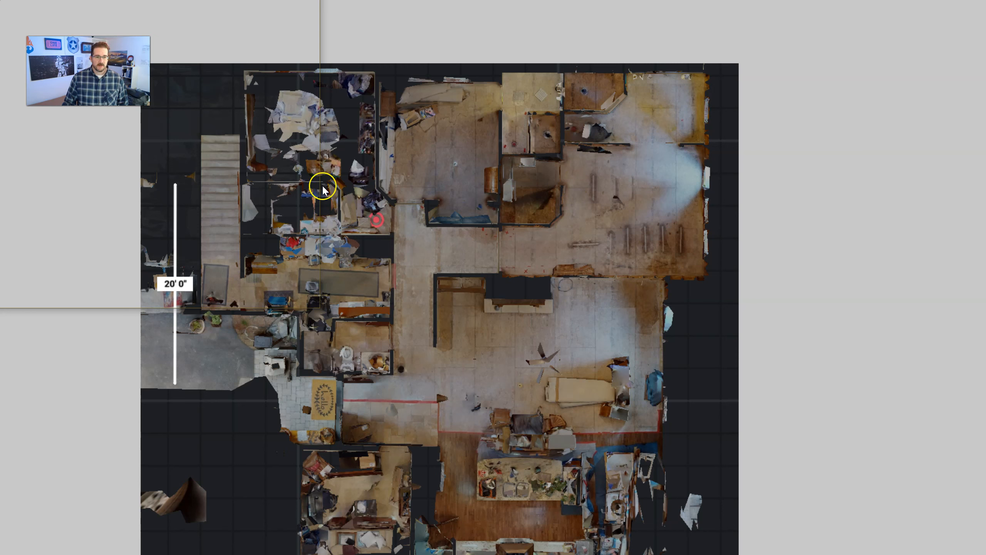
mouse_move(281, 342)
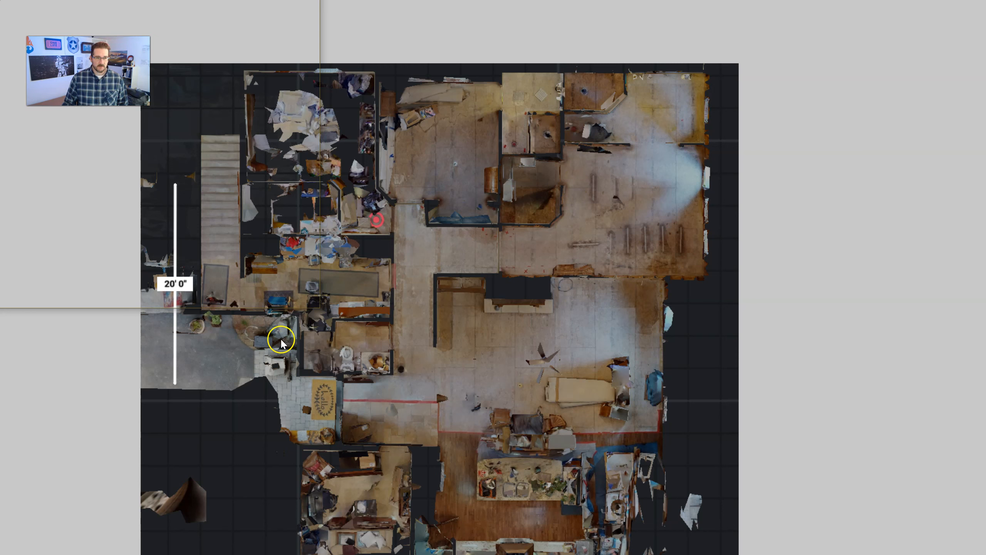
mouse_move(292, 220)
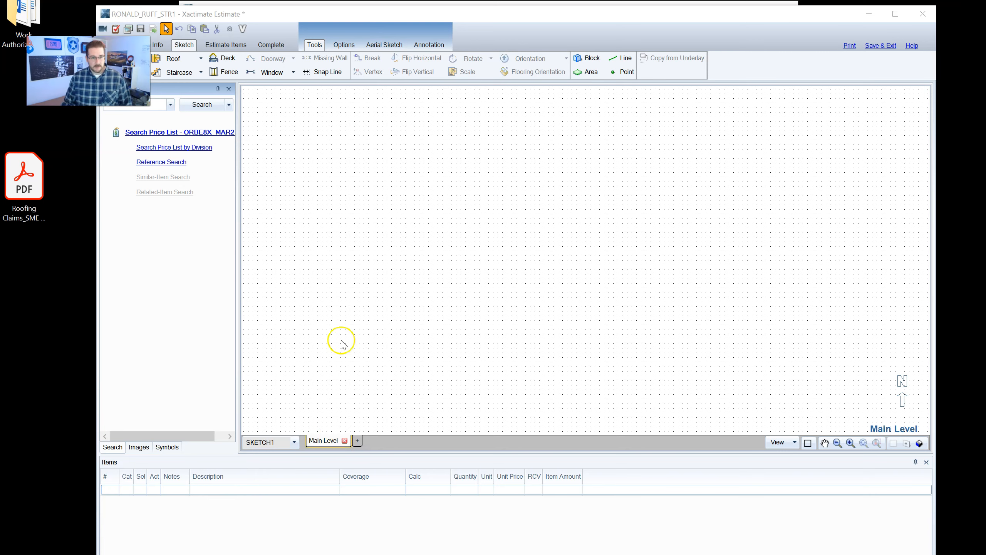
click(344, 44)
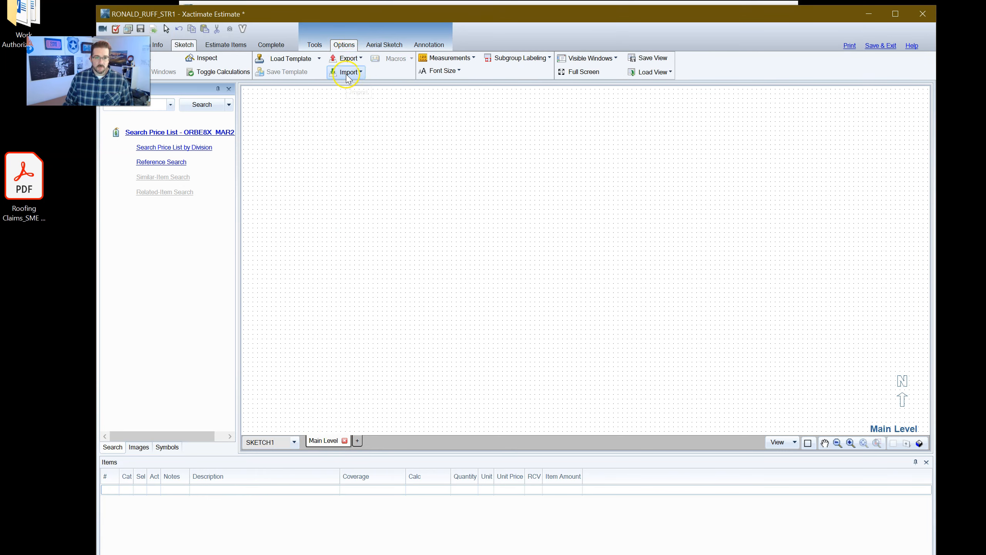
Start an underlay image import and dismiss the unavailable network resource warning.
click(347, 71)
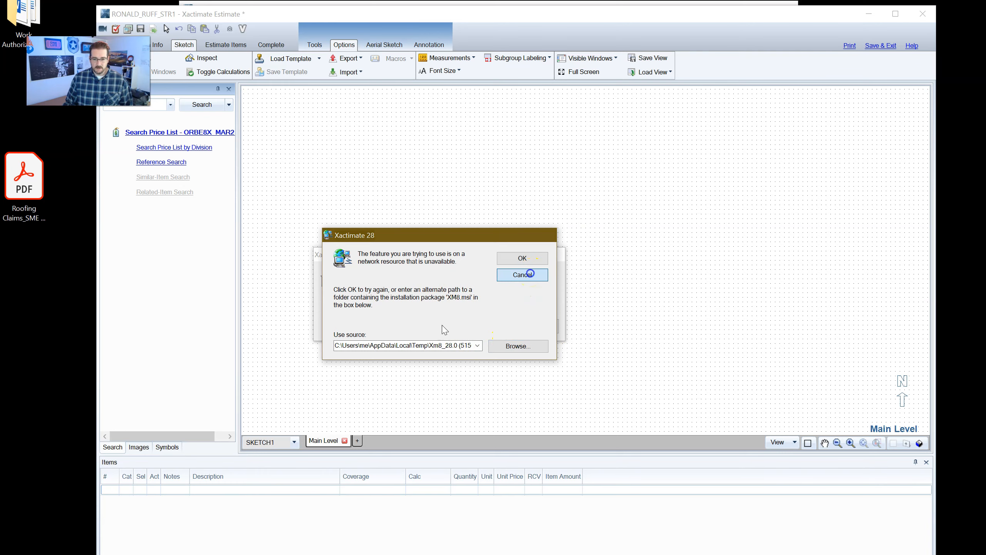
click(517, 346)
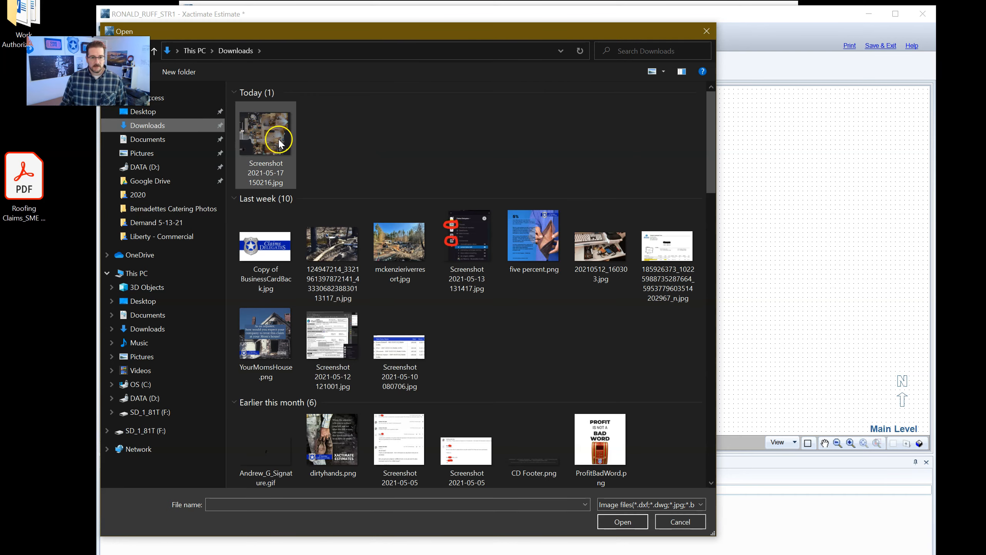
Import the floor-plan screenshot and scale it by tracing the 20-foot reference line.
click(621, 521)
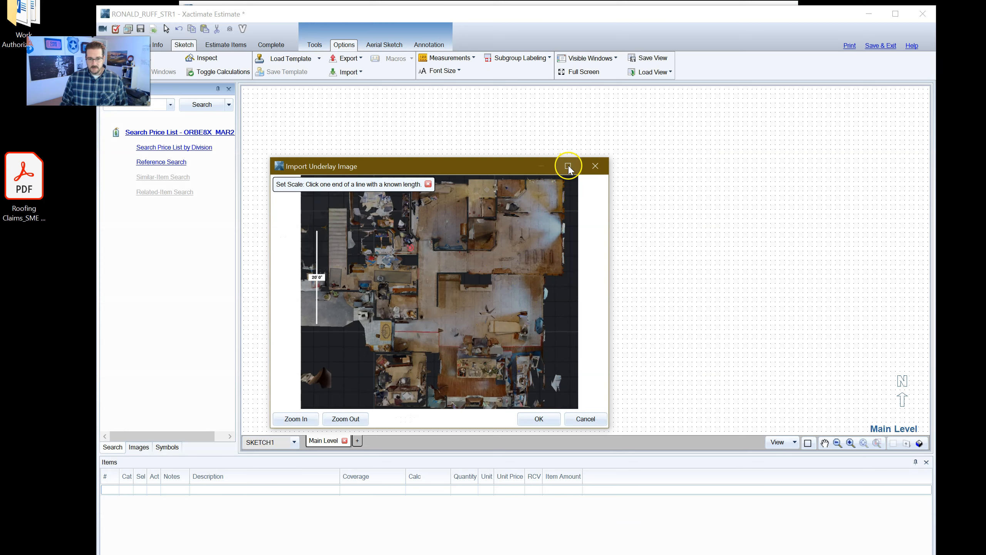
click(566, 165)
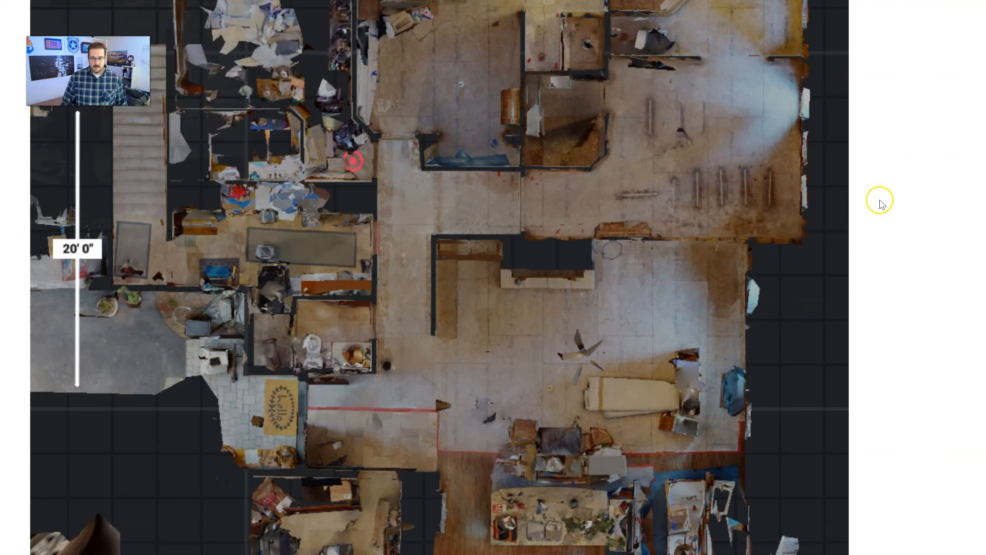
mouse_move(4, 261)
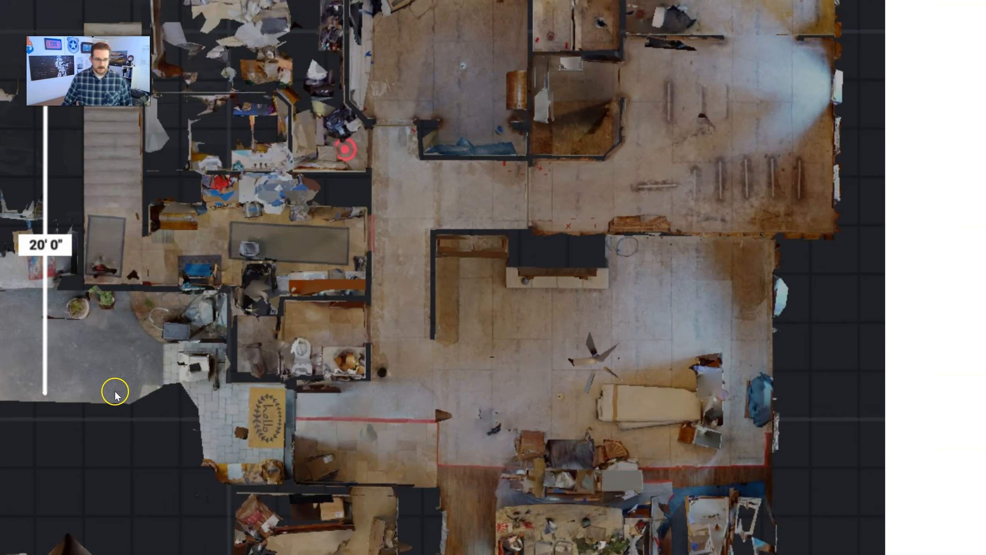
drag(115, 392, 9, 408)
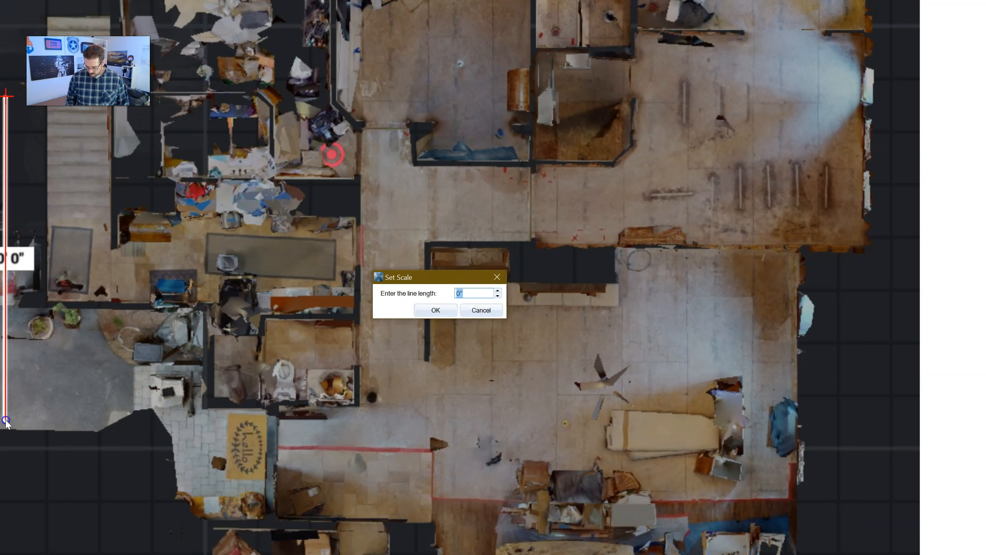
text(20)
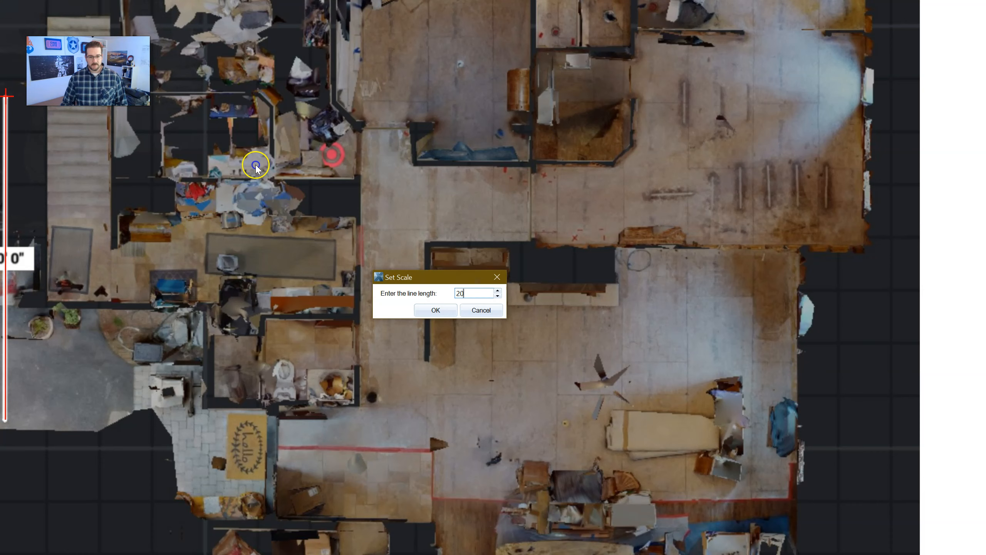
click(435, 309)
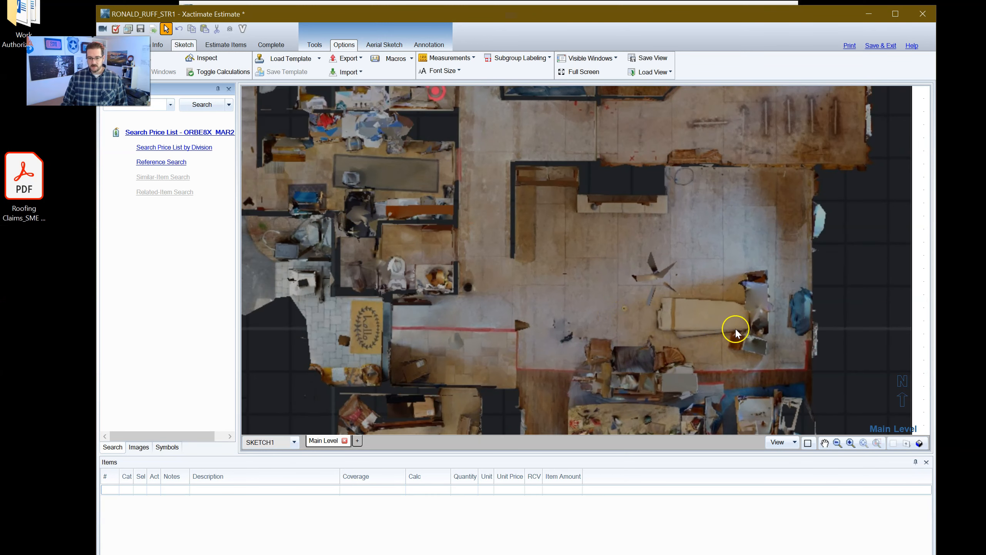
mouse_move(585, 271)
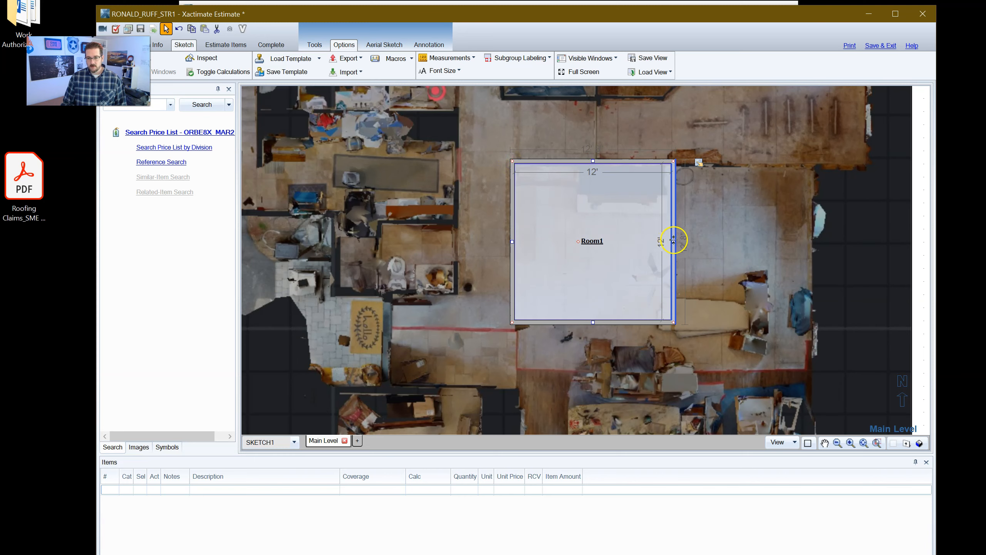
Stretch Room1's side and bottom walls to fit the large open room on the underlay.
drag(674, 241, 815, 245)
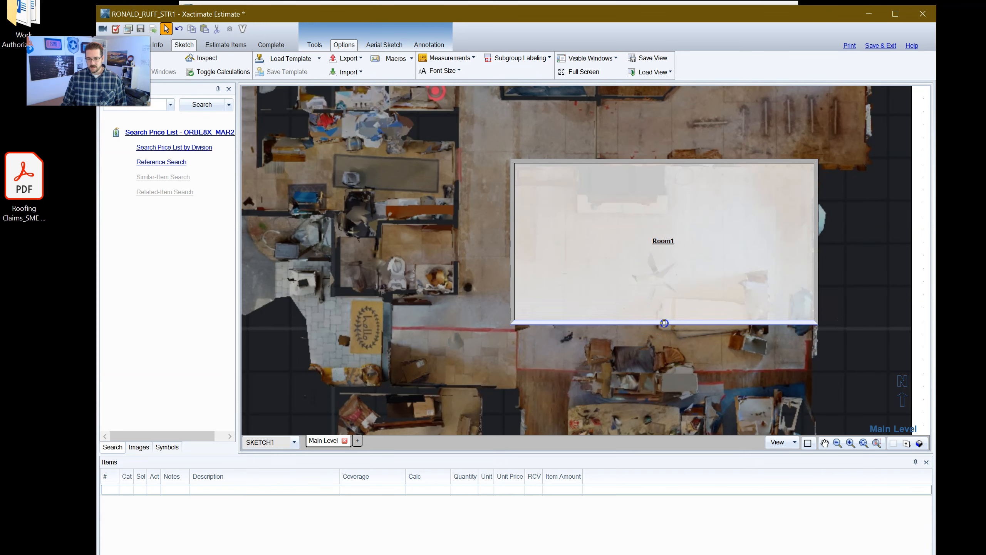
drag(664, 323, 656, 371)
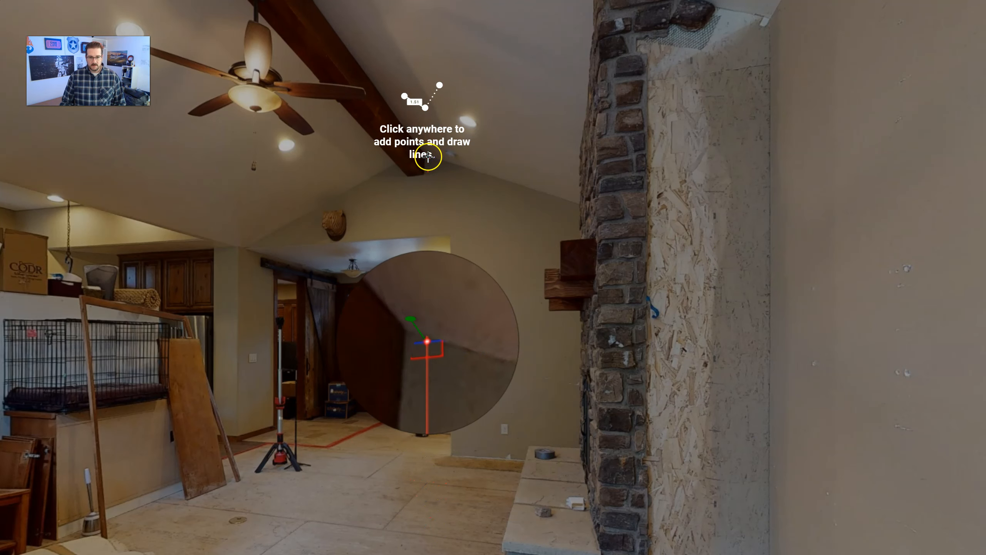
Place a measurement point up near the vaulted living room ceiling.
click(425, 462)
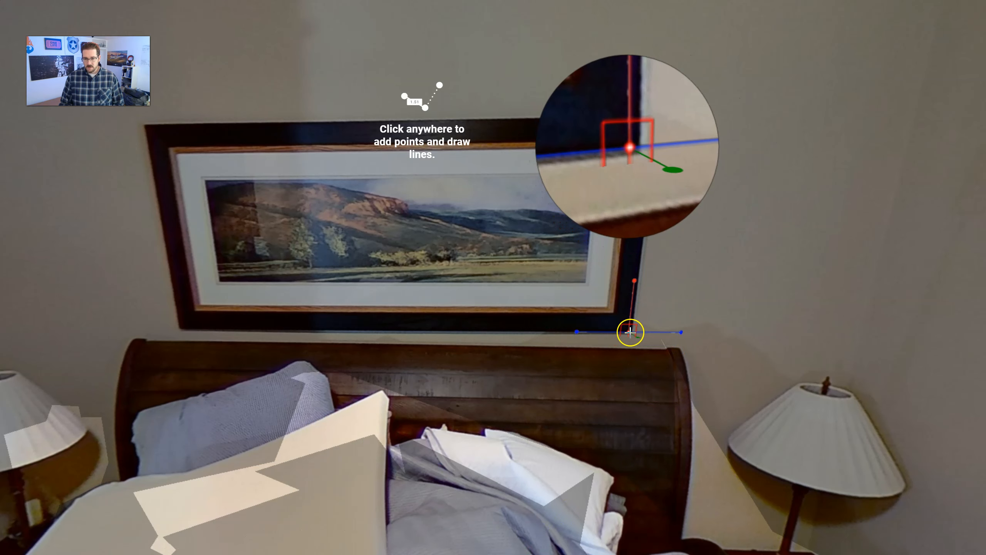
Measure 2' 5" across the top of the bedroom doorway and finish the line.
click(630, 332)
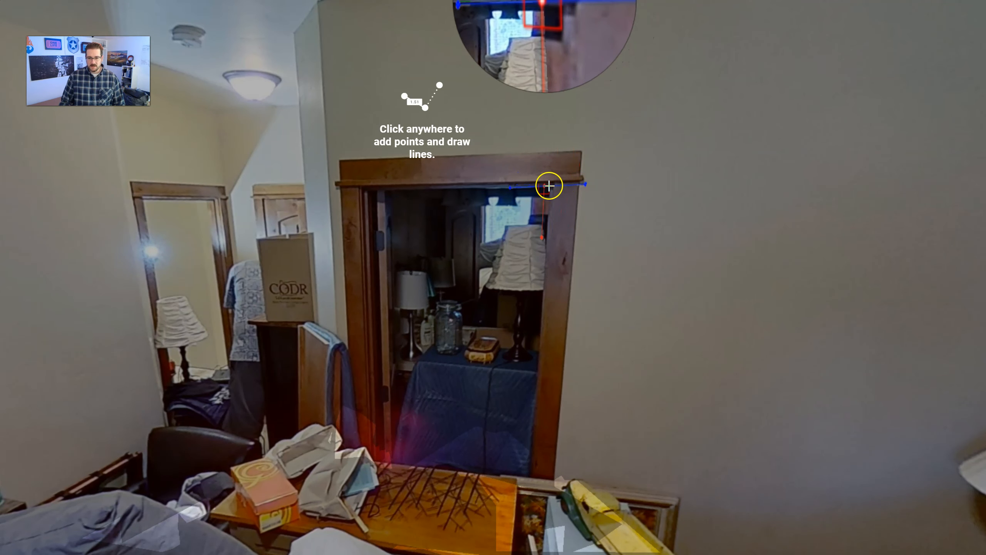
click(549, 186)
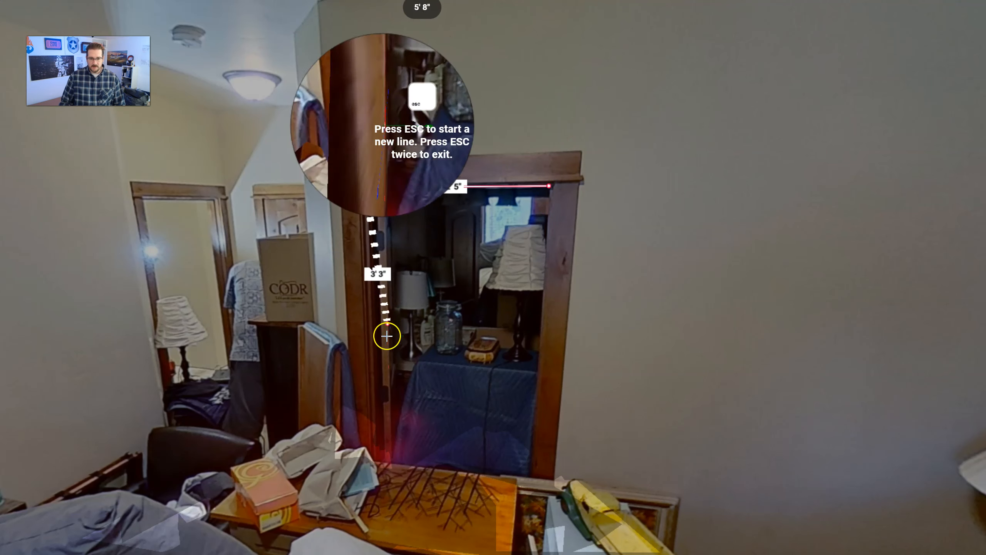
key(Escape)
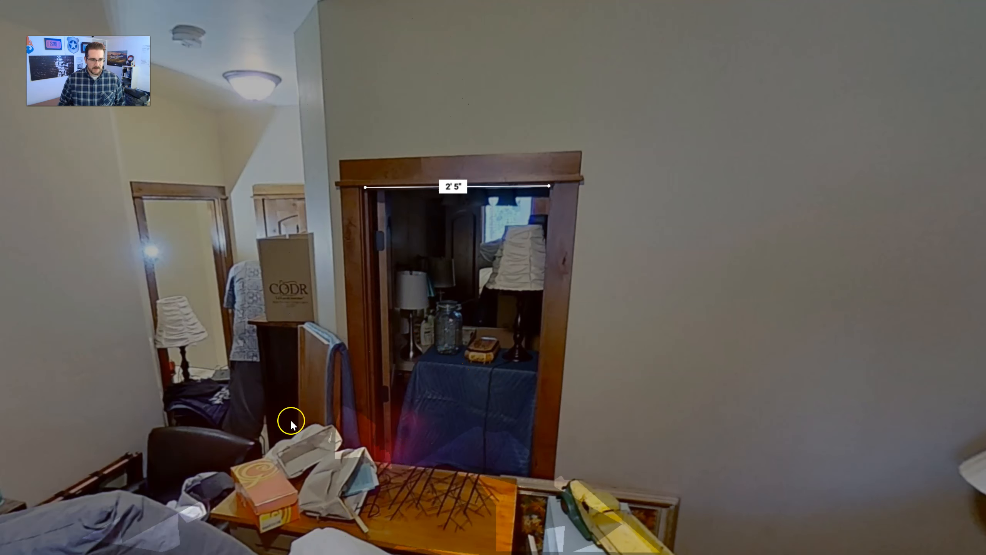